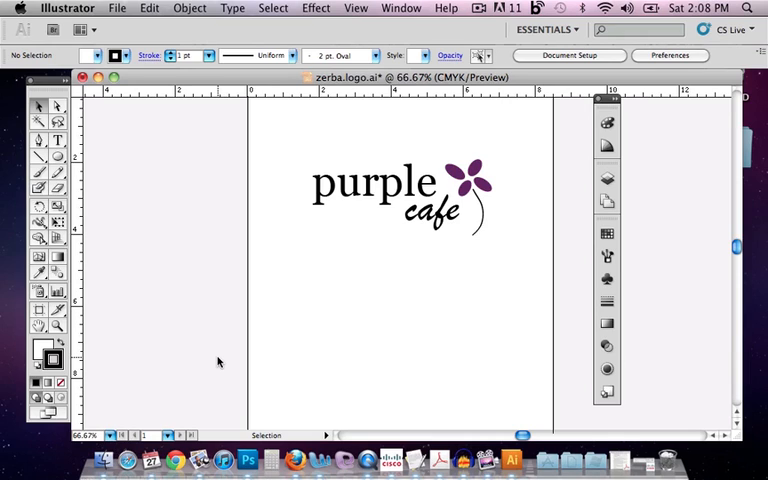
mouse_move(392, 299)
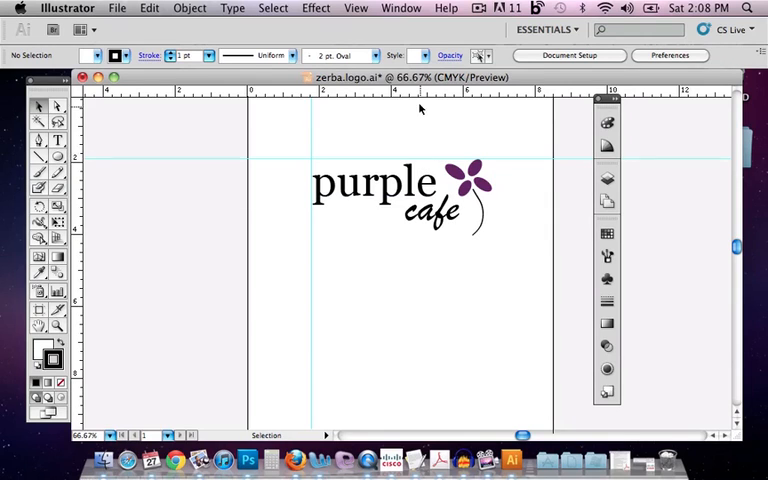
- Add a ruler guide along the logo's right edge
left_click_drag(418, 110, 418, 238)
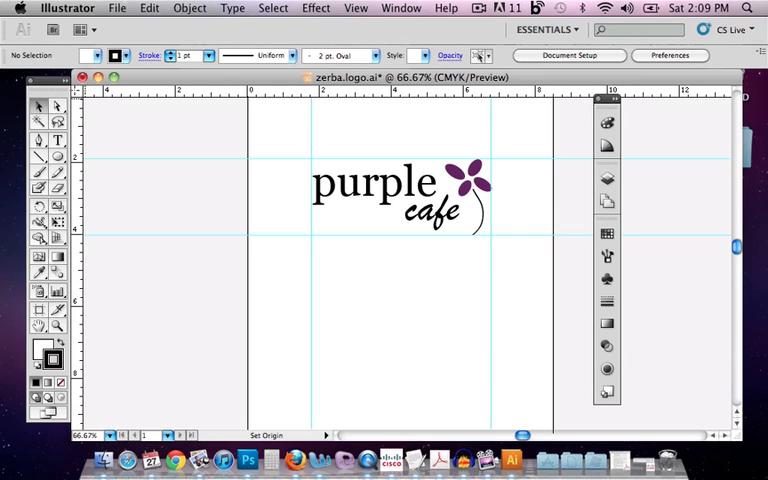
mouse_move(285, 156)
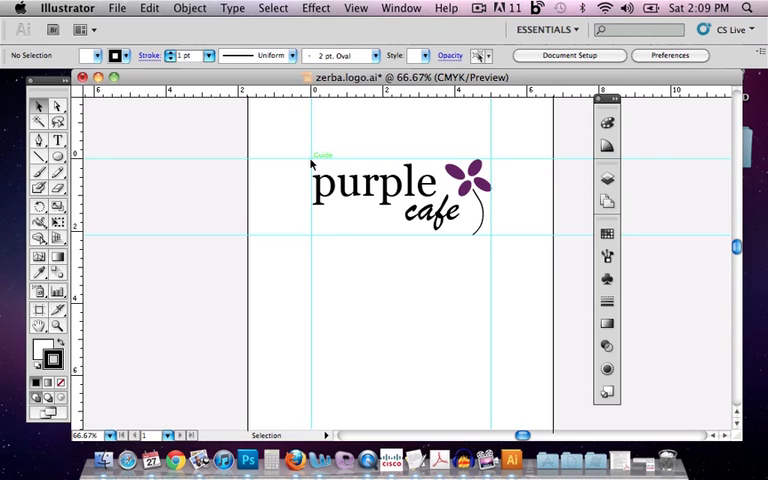
mouse_move(323, 100)
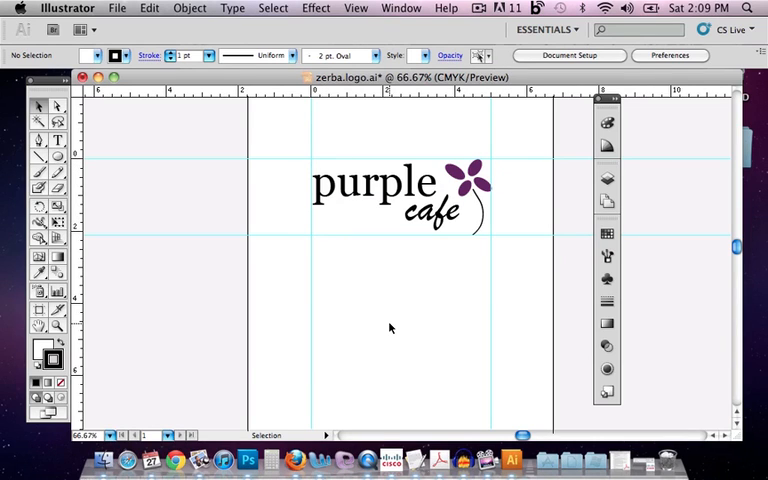
- Group all the logo pieces and scale the group down from its top-left corner
left_click_drag(345, 147, 435, 258)
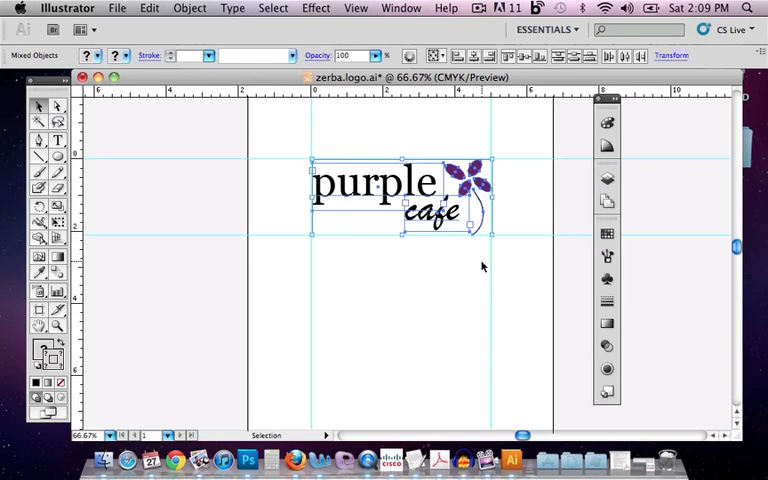
left_click(189, 8)
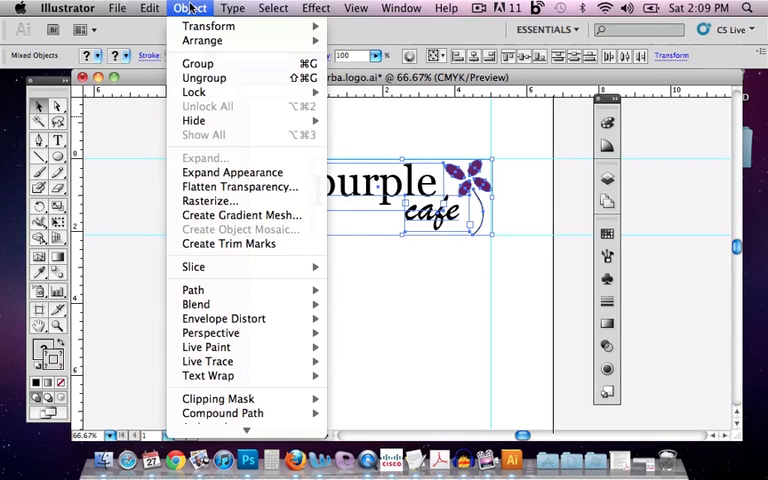
left_click(198, 62)
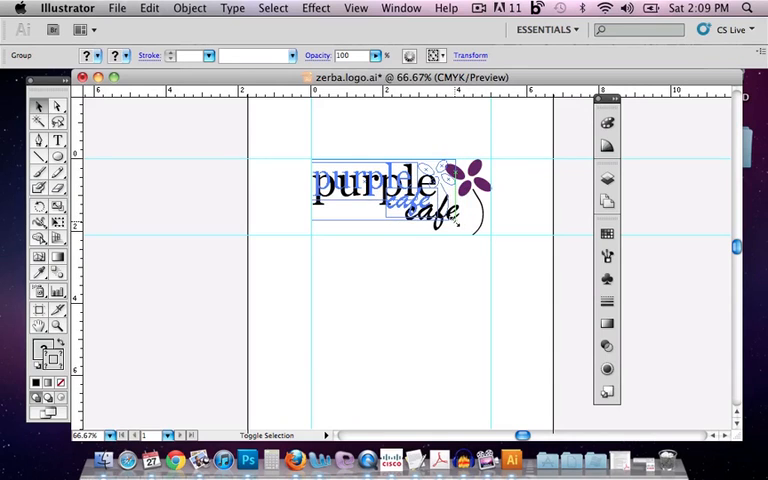
left_click(455, 273)
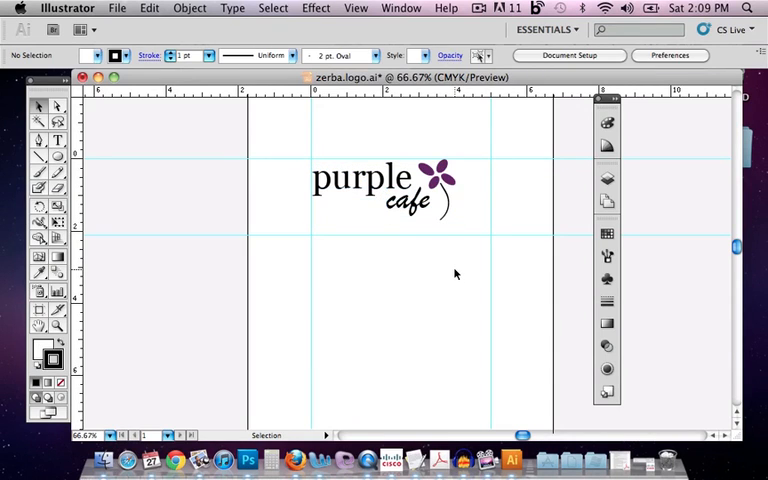
left_click(380, 190)
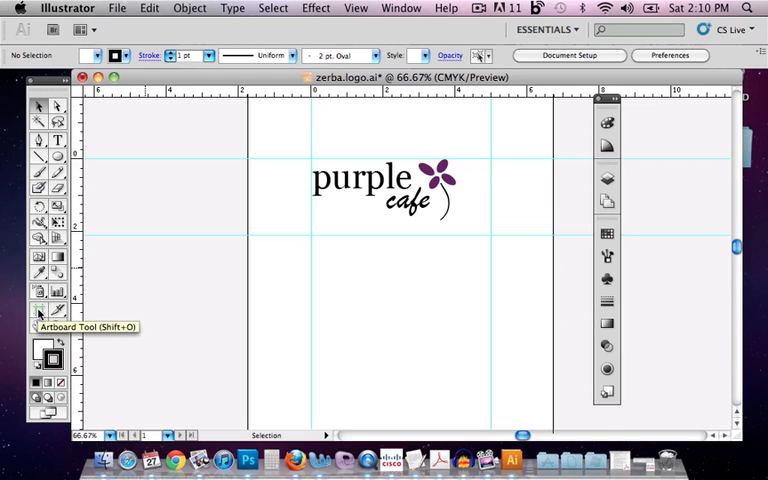
- Redraw the artboard snugly around the purple cafe logo
left_click(39, 314)
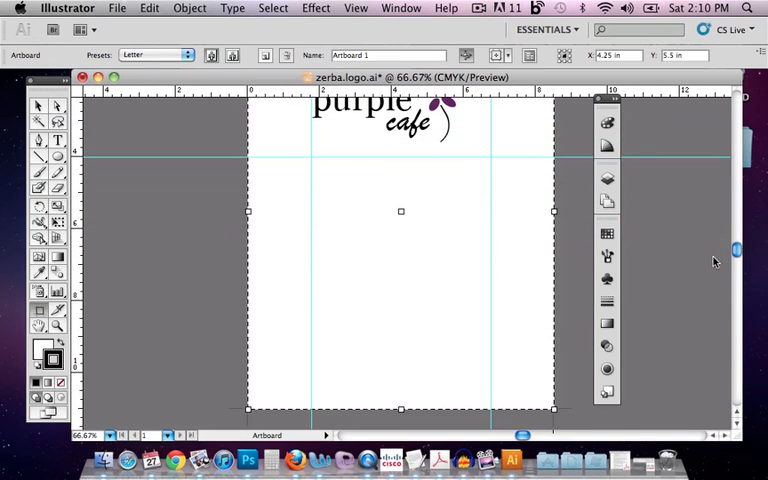
left_click_drag(551, 408, 538, 247)
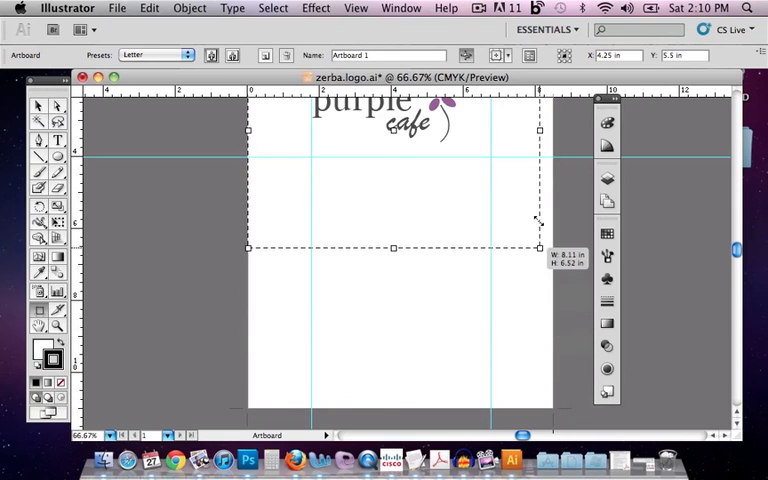
left_click_drag(539, 247, 465, 152)
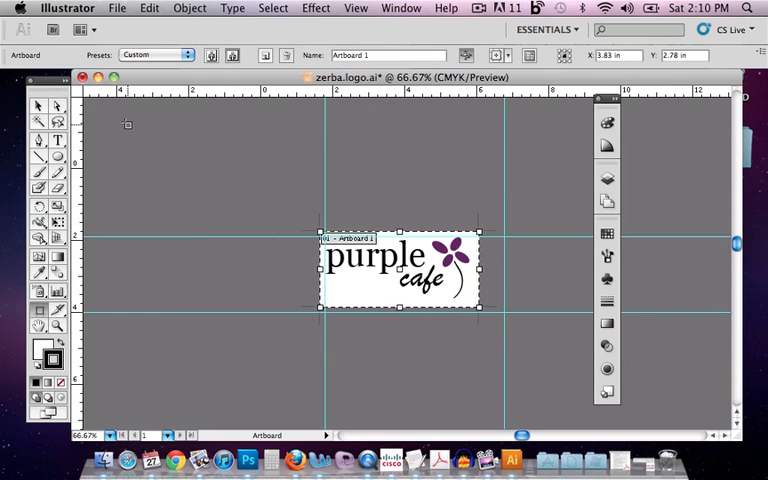
left_click(375, 183)
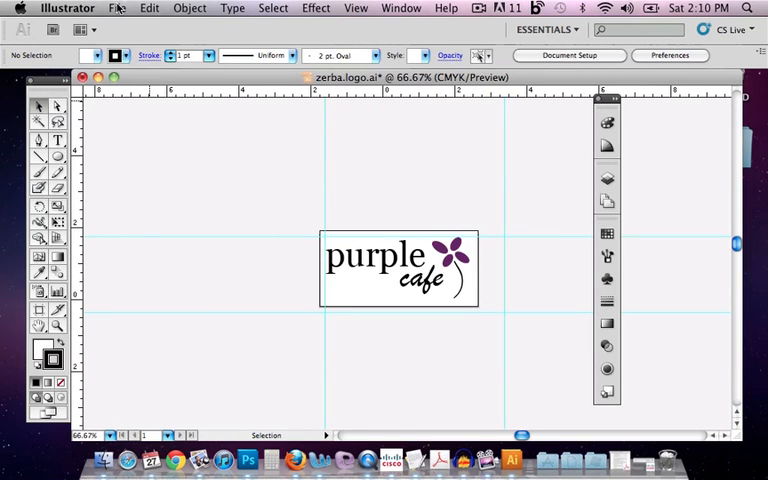
- Export the logo with Save for Web as a High-quality JPEG, zerba.logo.web.jpg
left_click(116, 8)
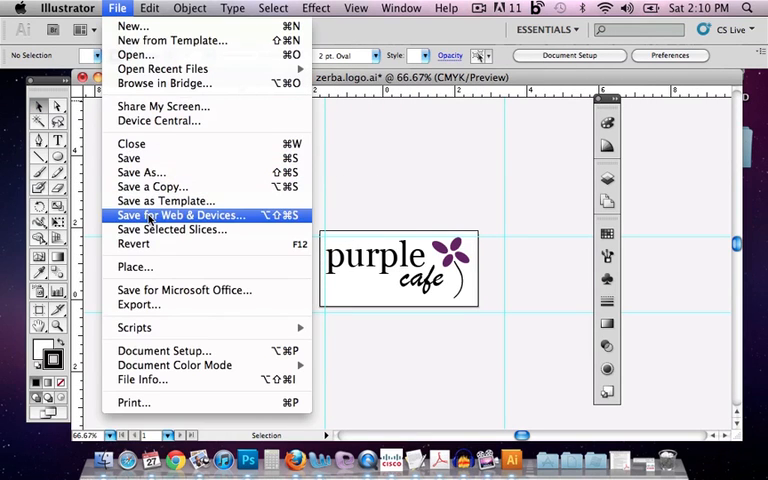
left_click(181, 215)
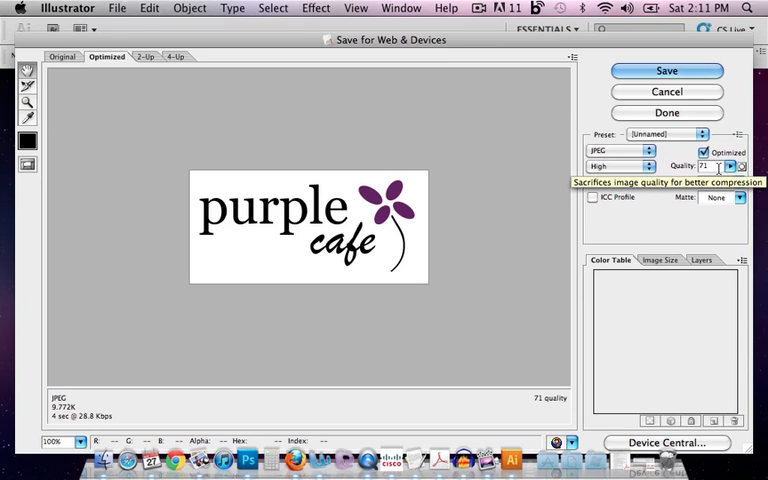
left_click(731, 166)
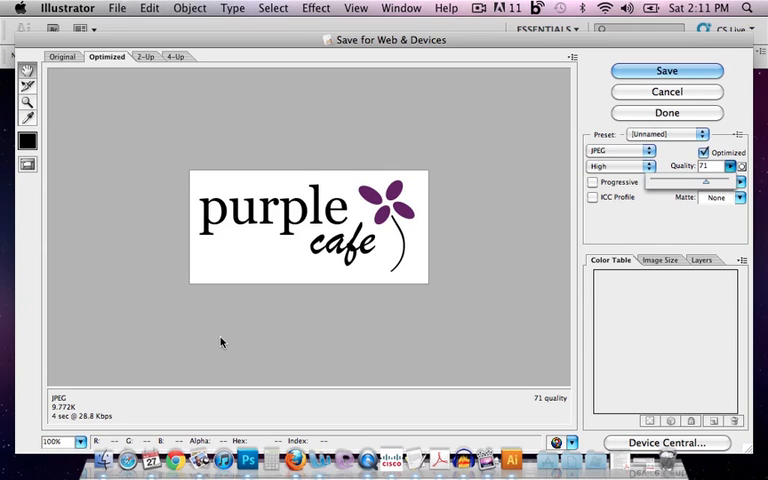
mouse_move(83, 432)
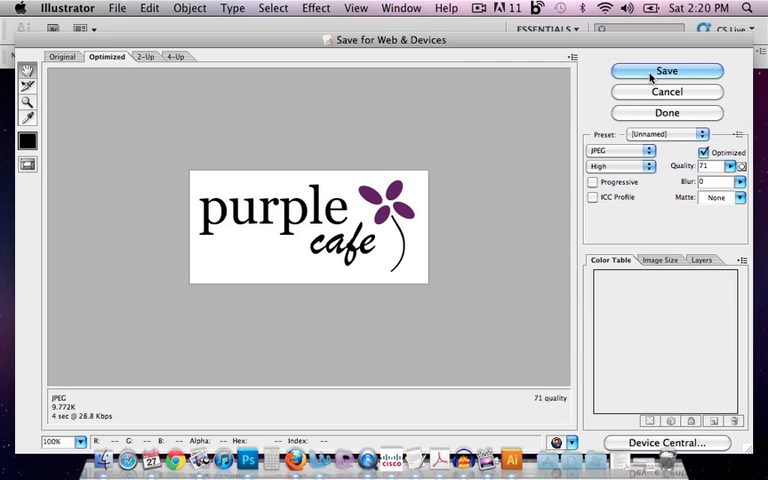
left_click(666, 70)
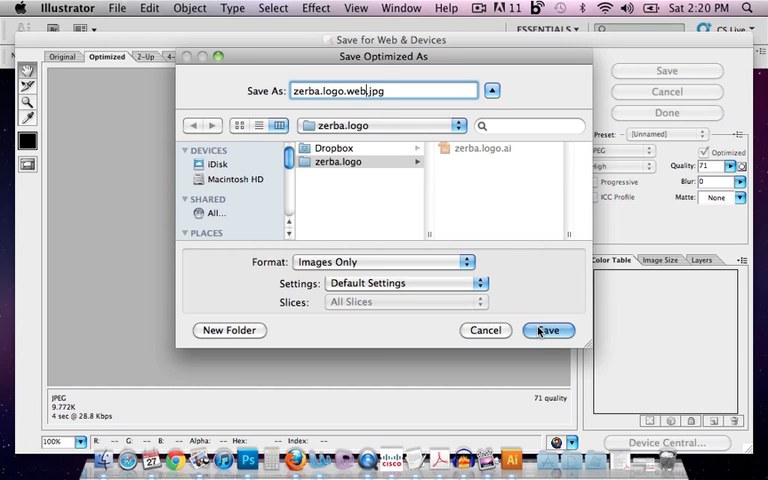
left_click(548, 330)
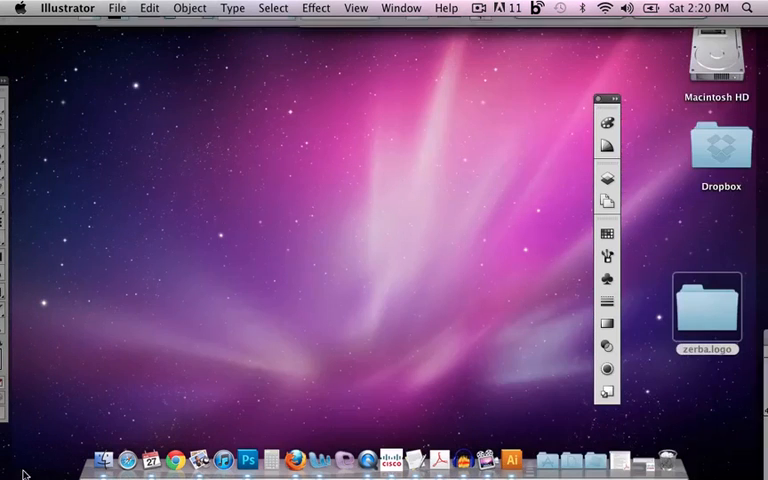
- Open the zerba.logo folder in Finder and reopen zerba.logo.ai in Illustrator
double_click(706, 310)
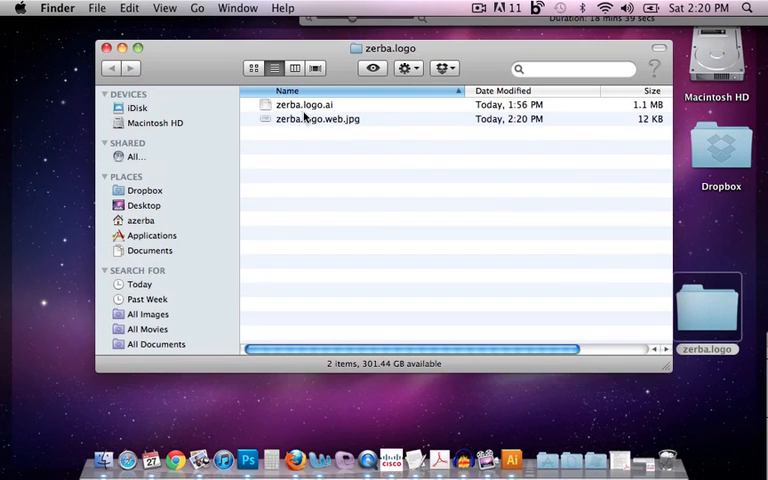
mouse_move(305, 124)
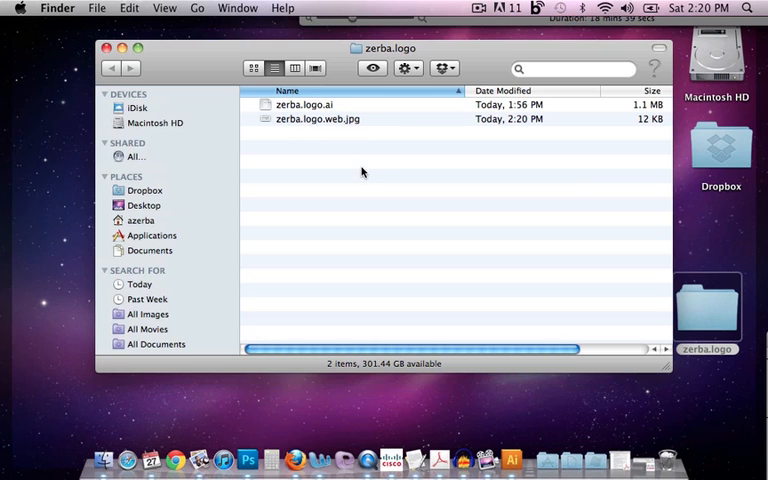
double_click(314, 104)
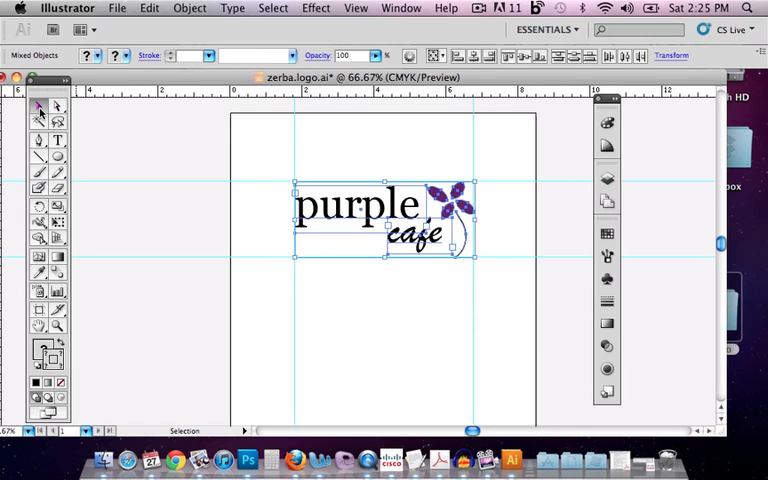
- Regroup the logo pieces and begin duplicating the group downward
left_click(189, 8)
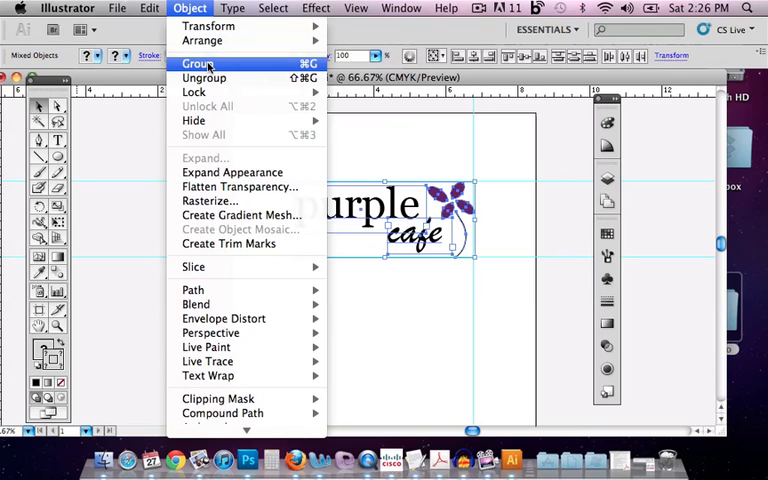
left_click(197, 63)
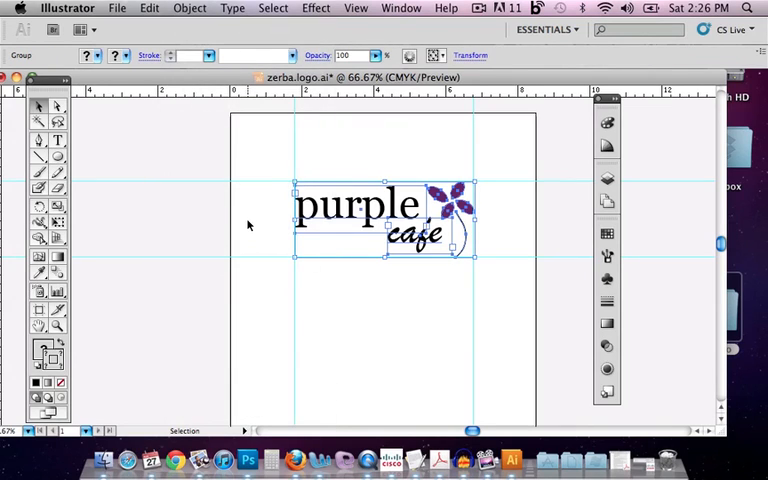
left_click(148, 8)
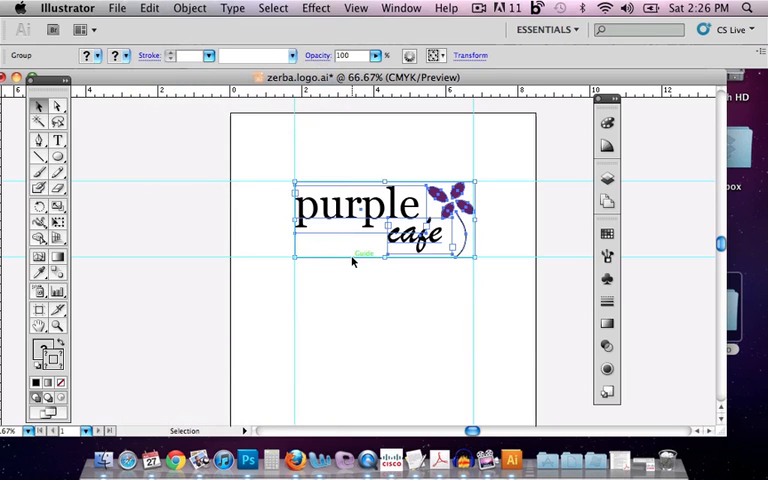
left_click(148, 8)
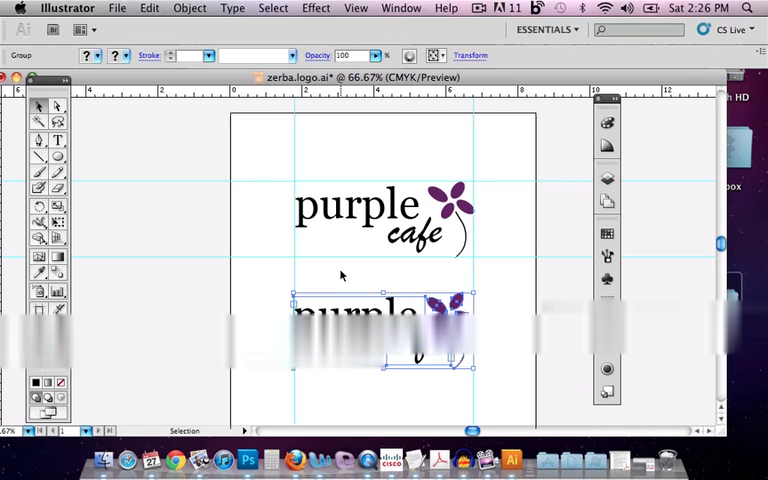
- Scale the duplicate logo to 25% and move it toward the page bottom
left_click(189, 8)
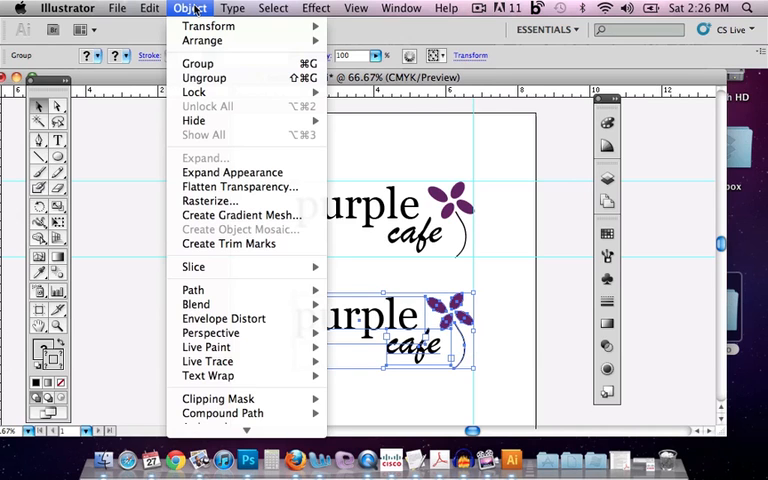
mouse_move(208, 25)
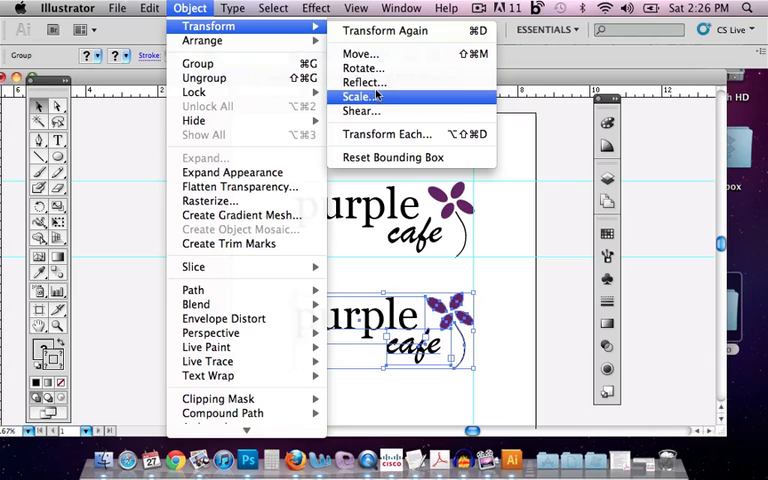
left_click(361, 96)
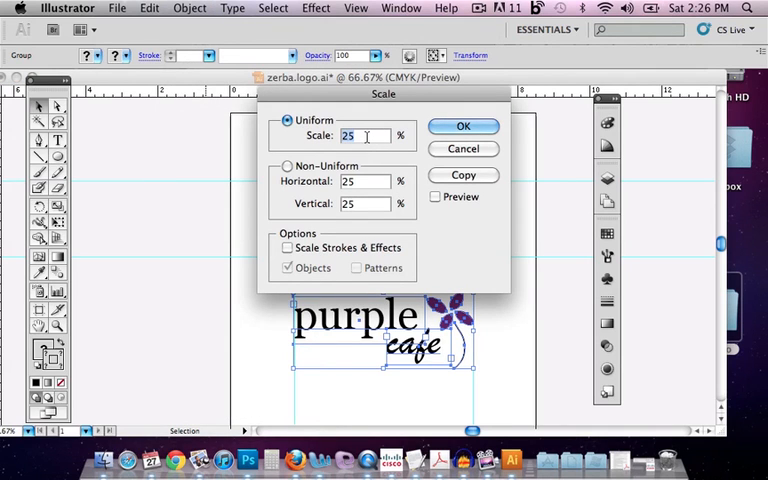
left_click(463, 174)
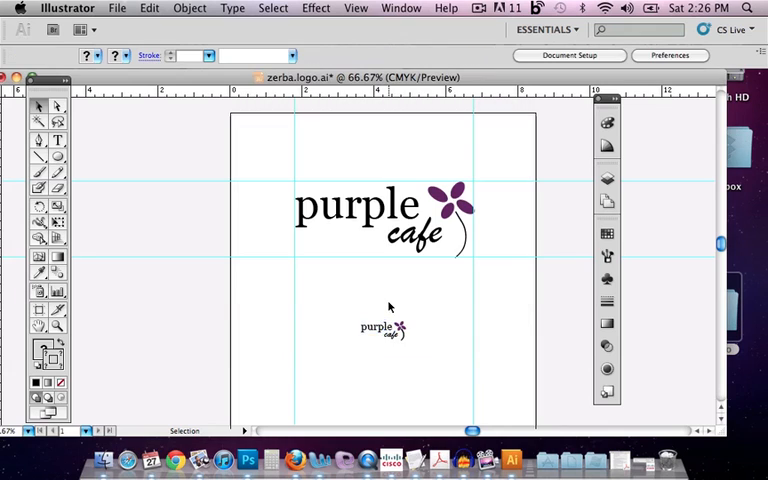
left_click(383, 327)
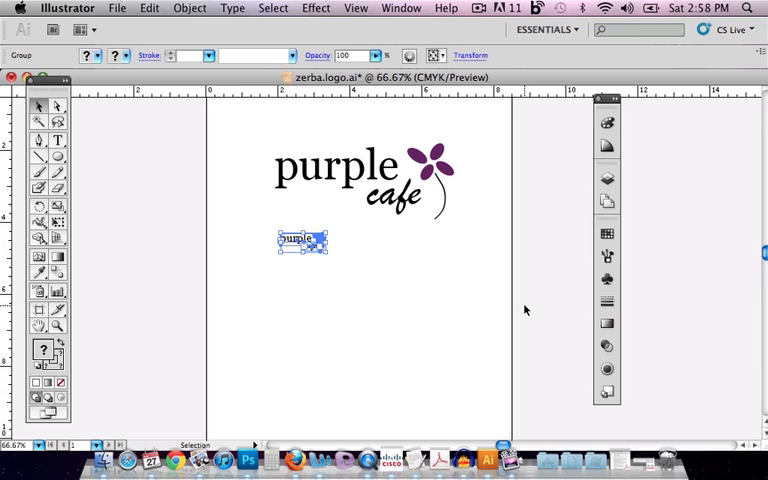
mouse_move(391, 266)
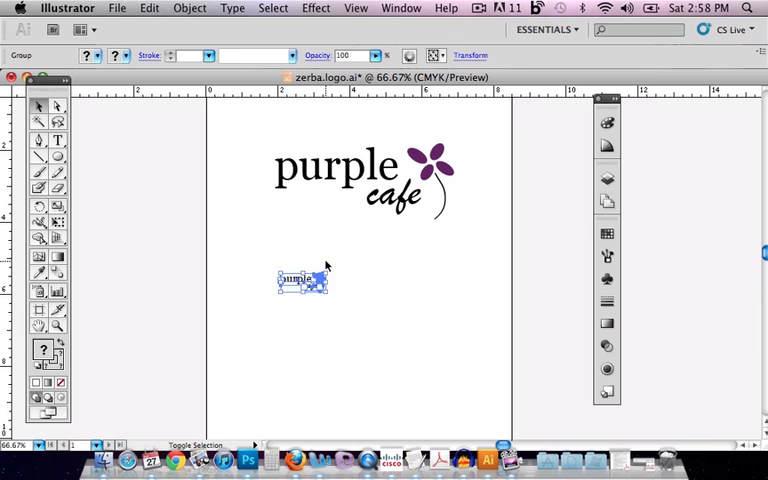
left_click_drag(302, 283, 302, 397)
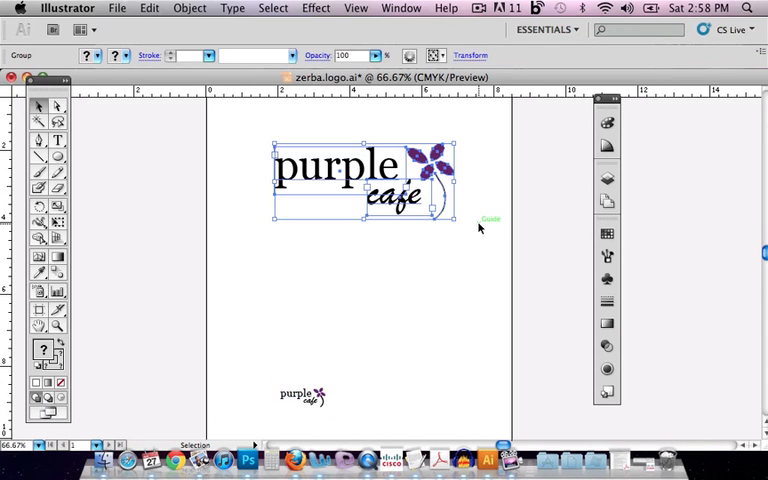
- Copy and paste the full-size logo, placing the duplicate below the original
left_click(189, 8)
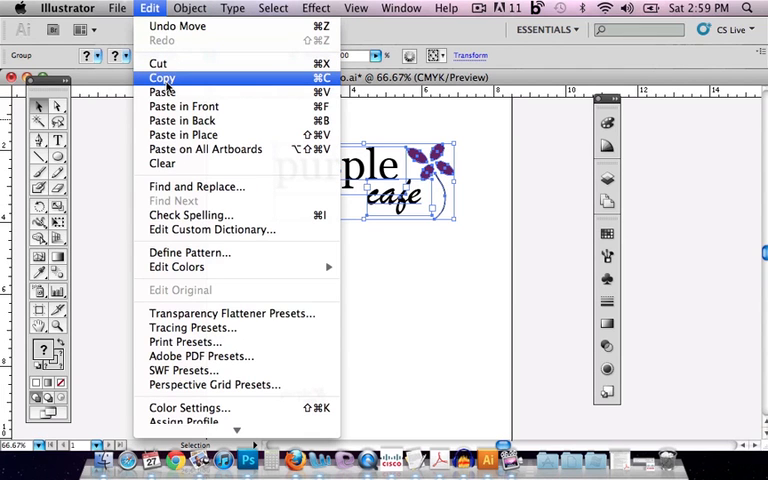
mouse_move(162, 92)
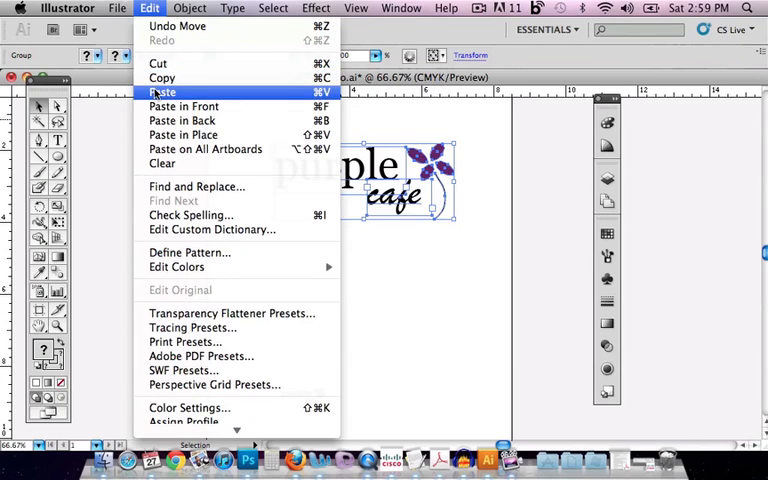
left_click(161, 92)
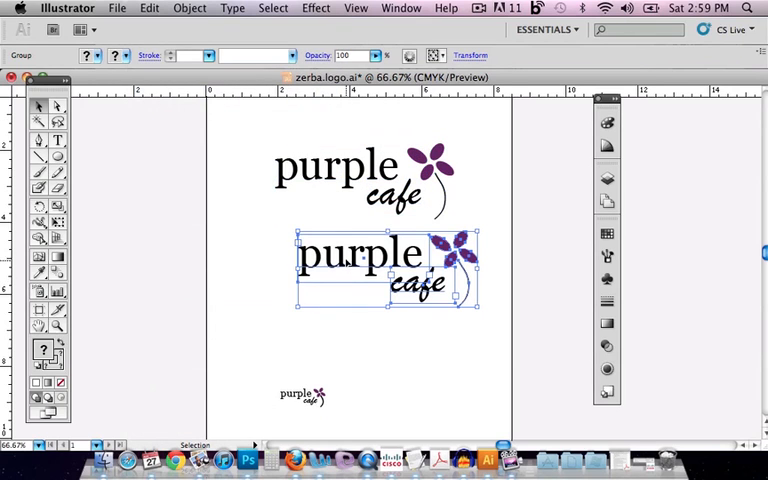
left_click_drag(385, 270, 360, 295)
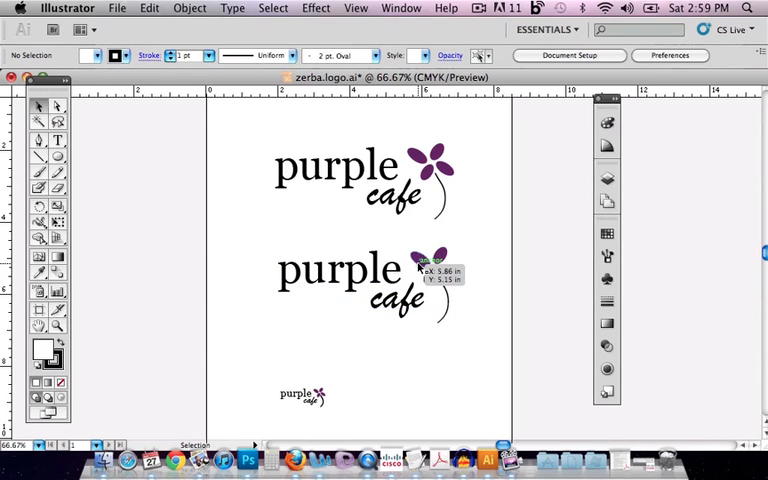
left_click(189, 8)
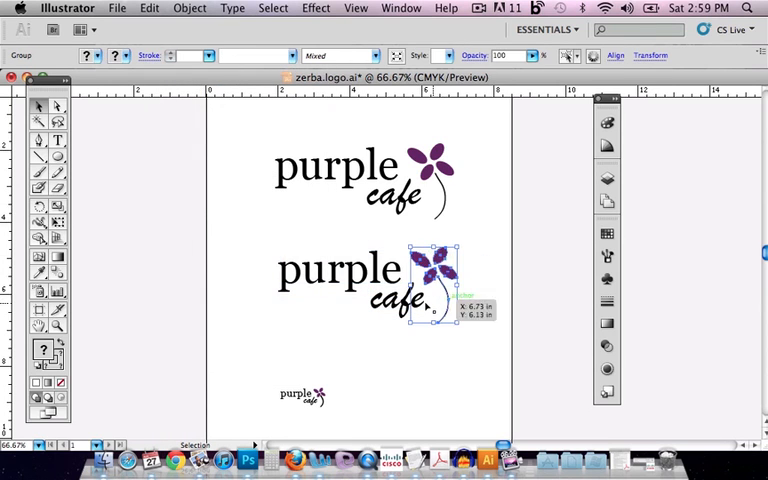
- Ungroup the duplicate's flower and recolor its petals light gray with K set to 22
left_click(189, 8)
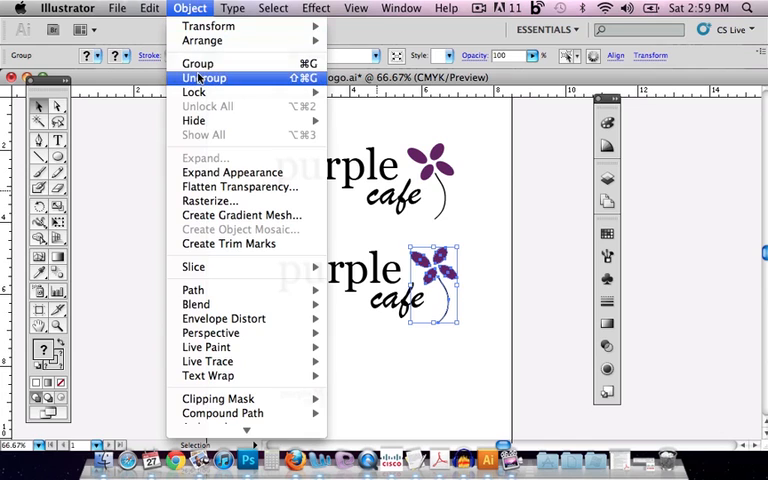
left_click(204, 78)
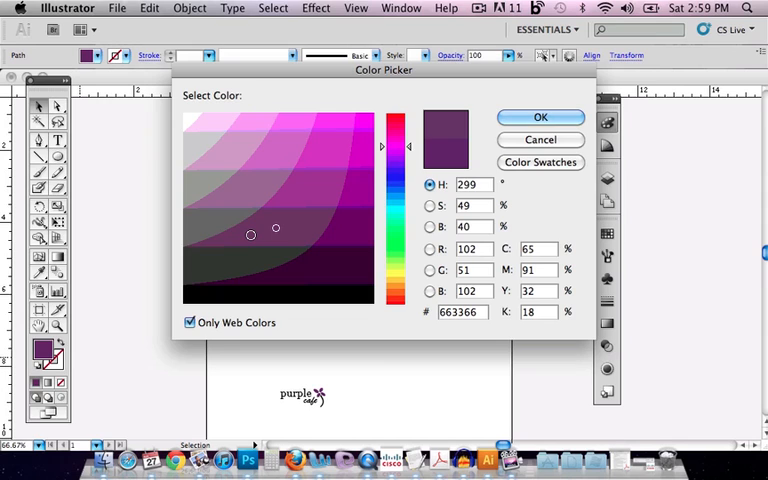
left_click(193, 143)
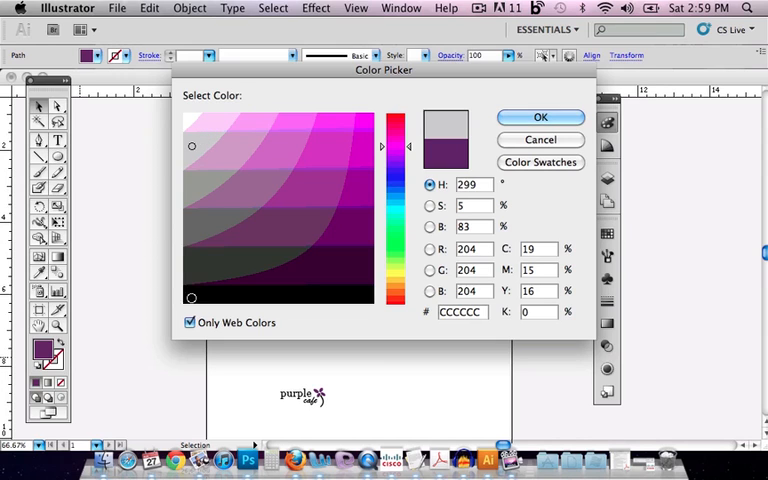
left_click(189, 322)
type("0")
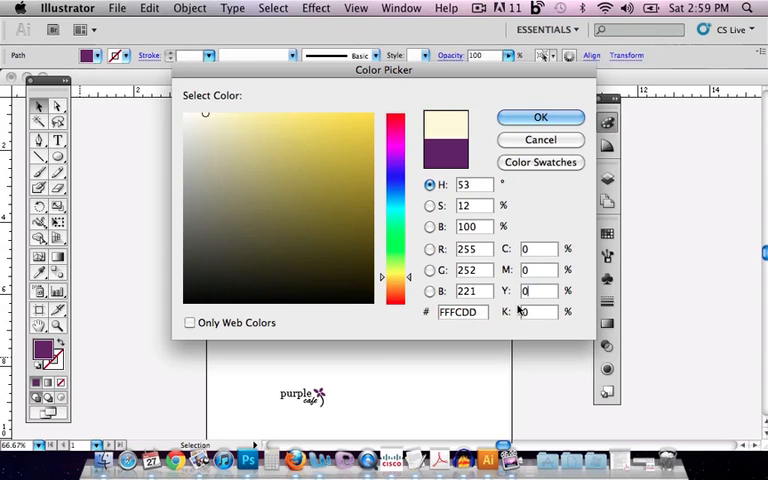
left_click(186, 112)
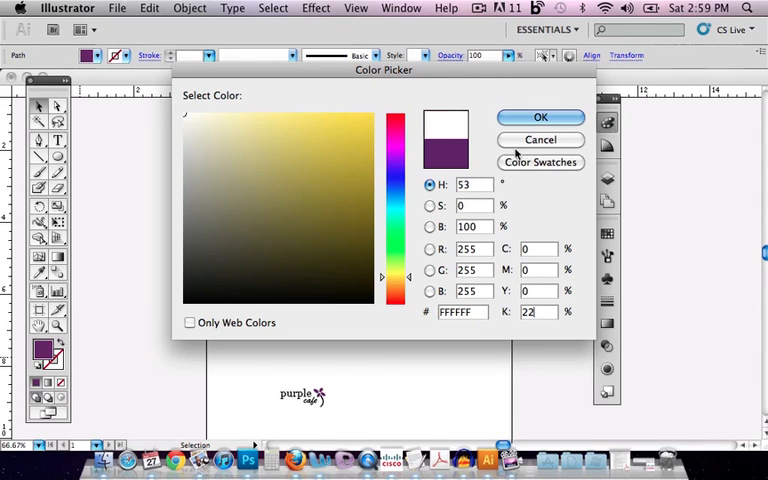
left_click(540, 117)
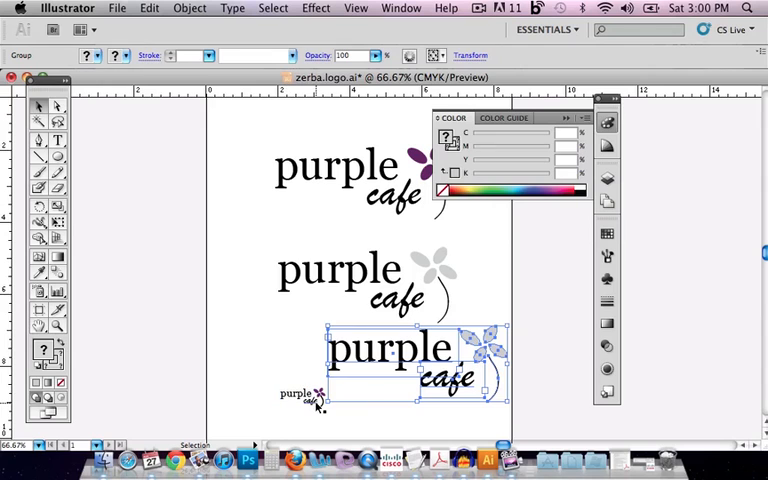
- Scale the copied gray-petal logo uniformly to 25%
left_click(189, 8)
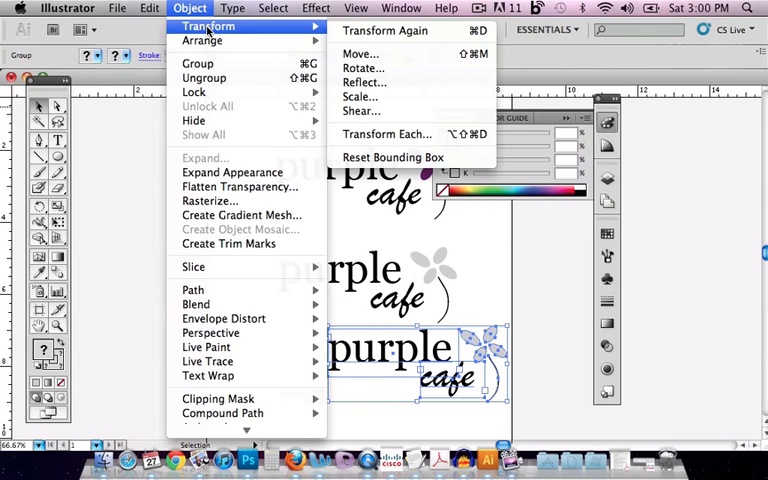
left_click(360, 96)
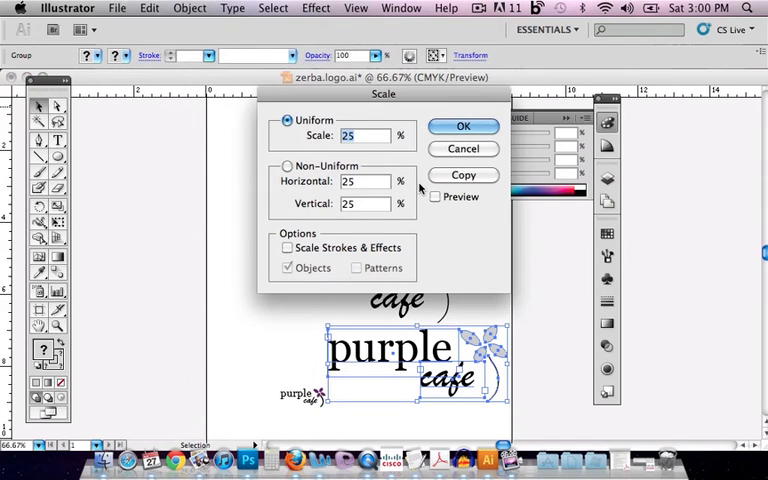
left_click(462, 125)
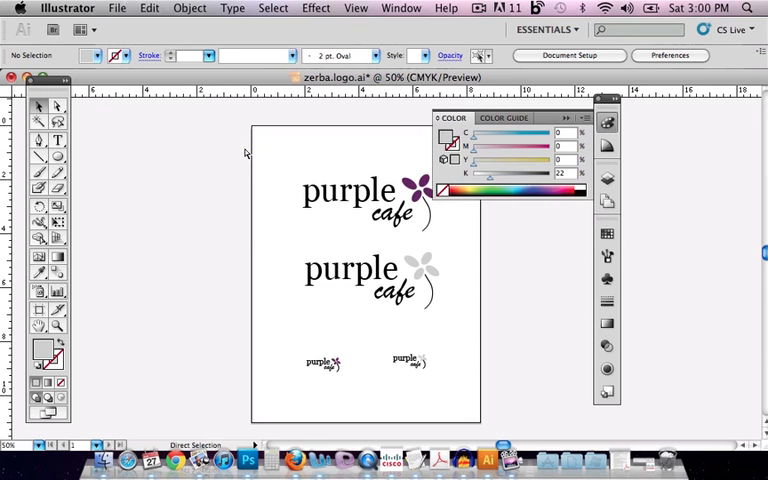
- Drag the two 25% small logos higher on the page
left_click_drag(305, 338, 443, 382)
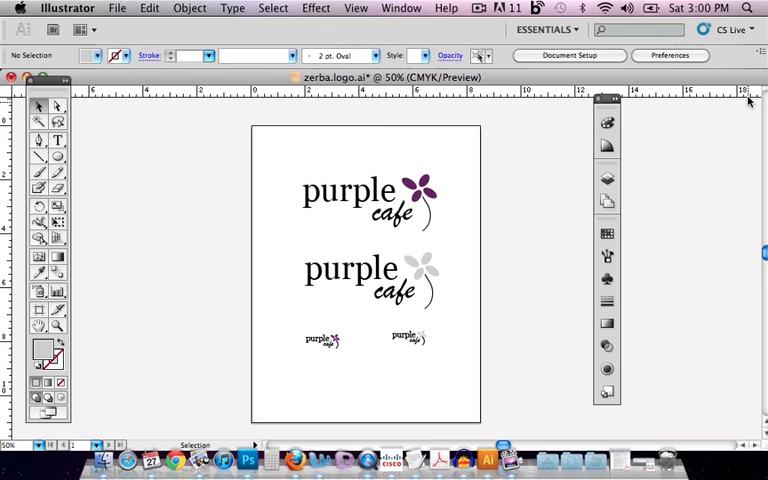
mouse_move(505, 281)
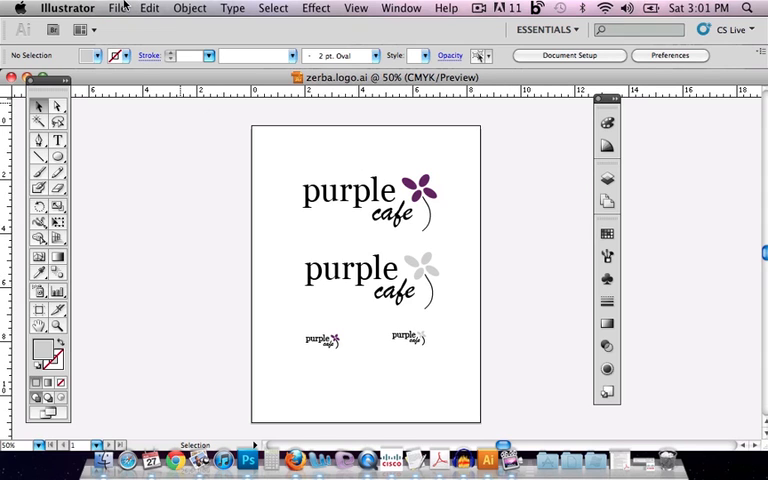
- Save the page as Adobe PDF zerba.logo.pdf in the zerba.logo folder
left_click(117, 8)
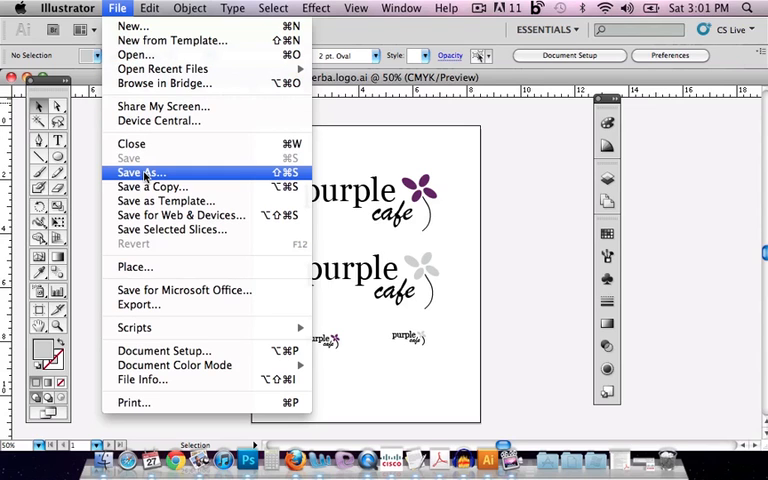
left_click(140, 172)
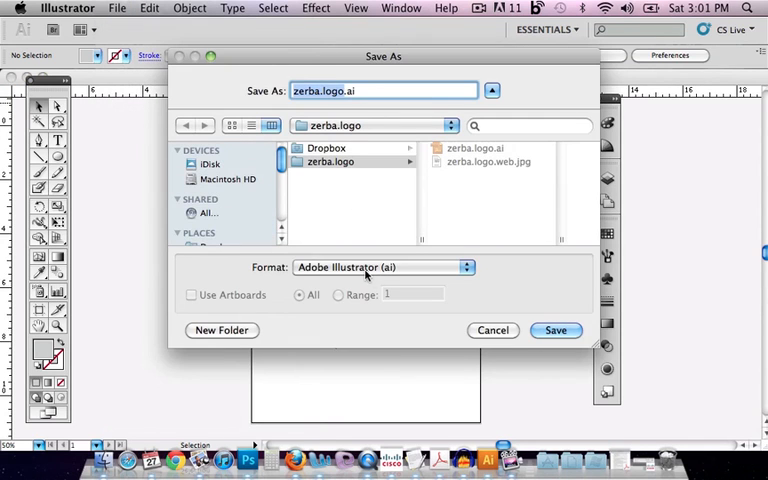
left_click(380, 267)
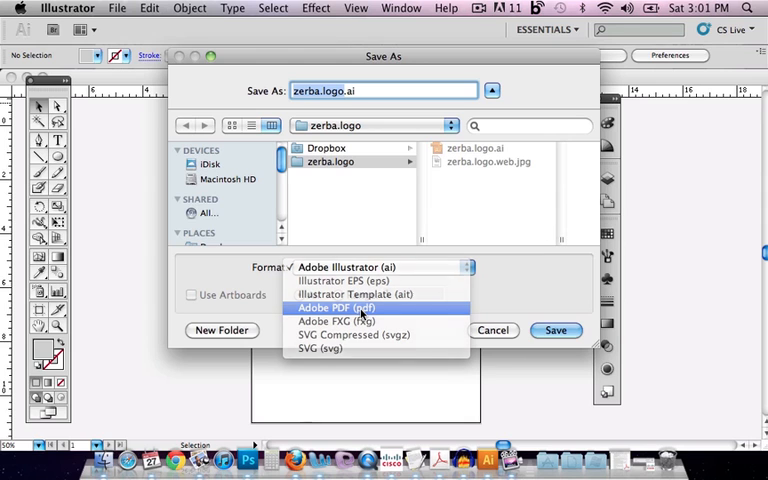
left_click(336, 308)
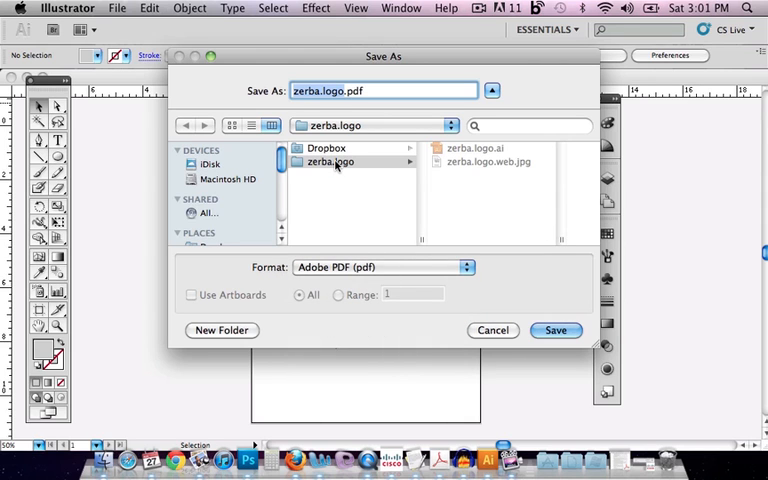
left_click(555, 330)
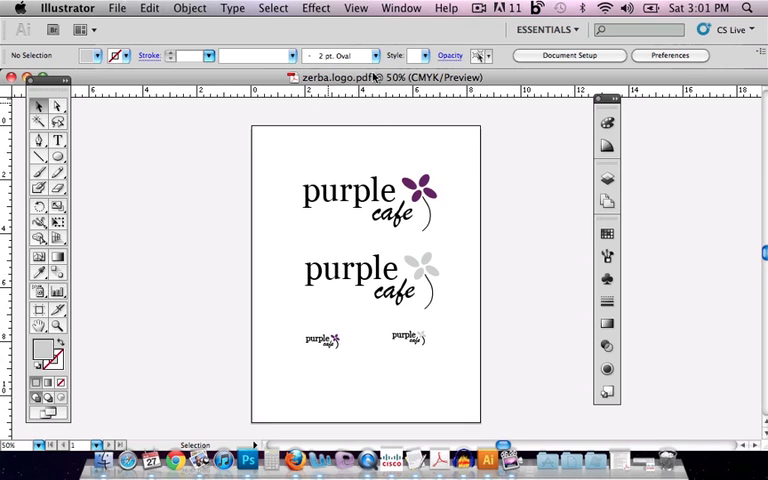
mouse_move(418, 175)
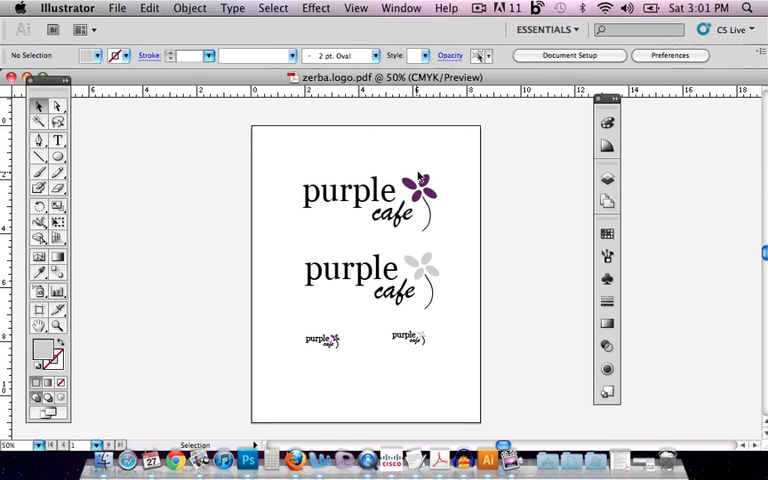
- Nudge the top logo's purple flower slightly to the right in the PDF
left_click(360, 195)
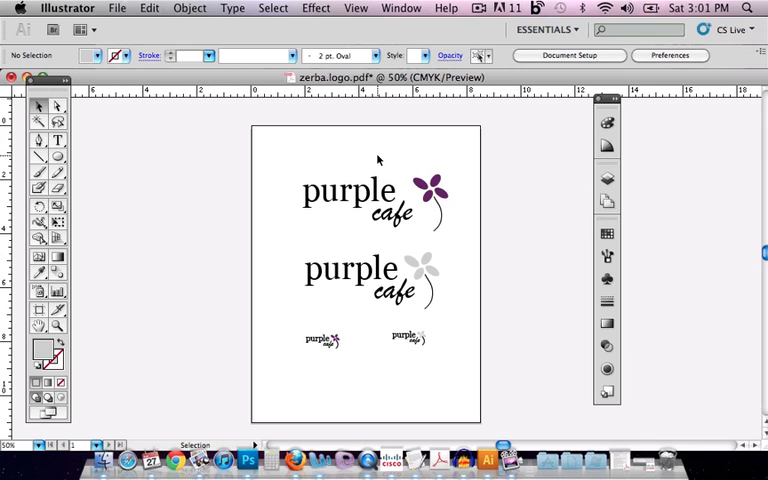
mouse_move(365, 159)
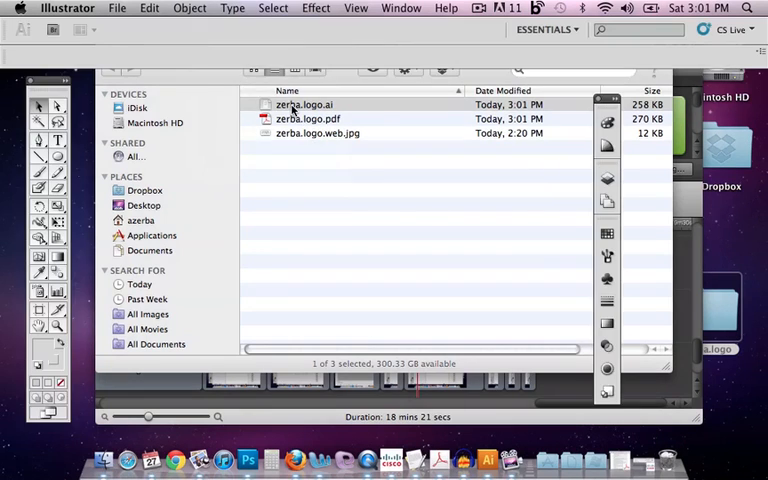
- Double-click zerba.logo.ai in Finder to reopen it in Illustrator
double_click(304, 104)
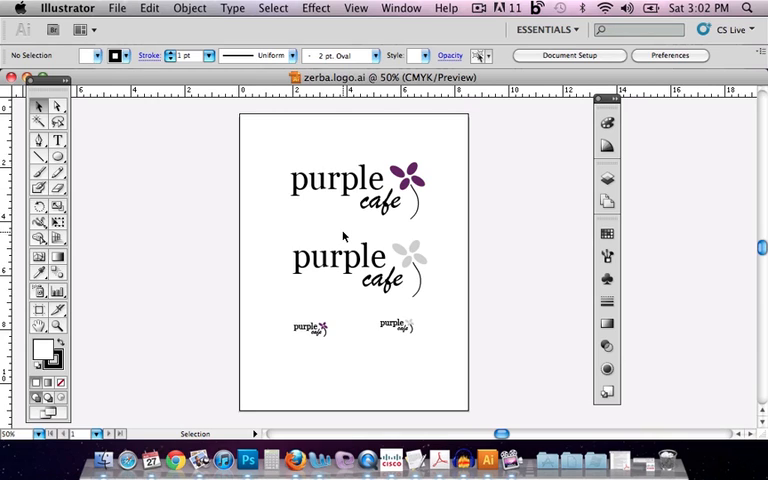
mouse_move(351, 110)
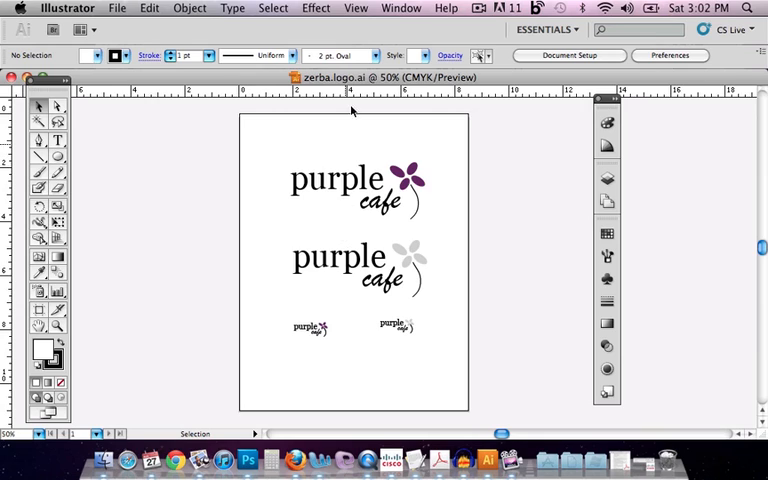
mouse_move(372, 132)
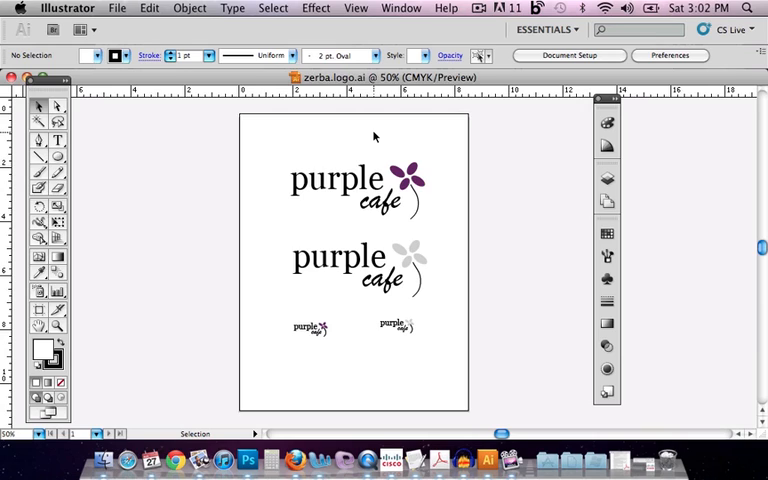
mouse_move(185, 292)
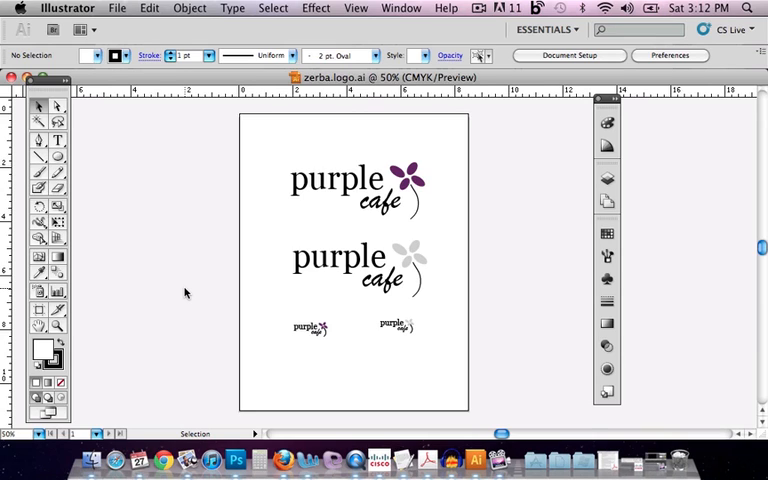